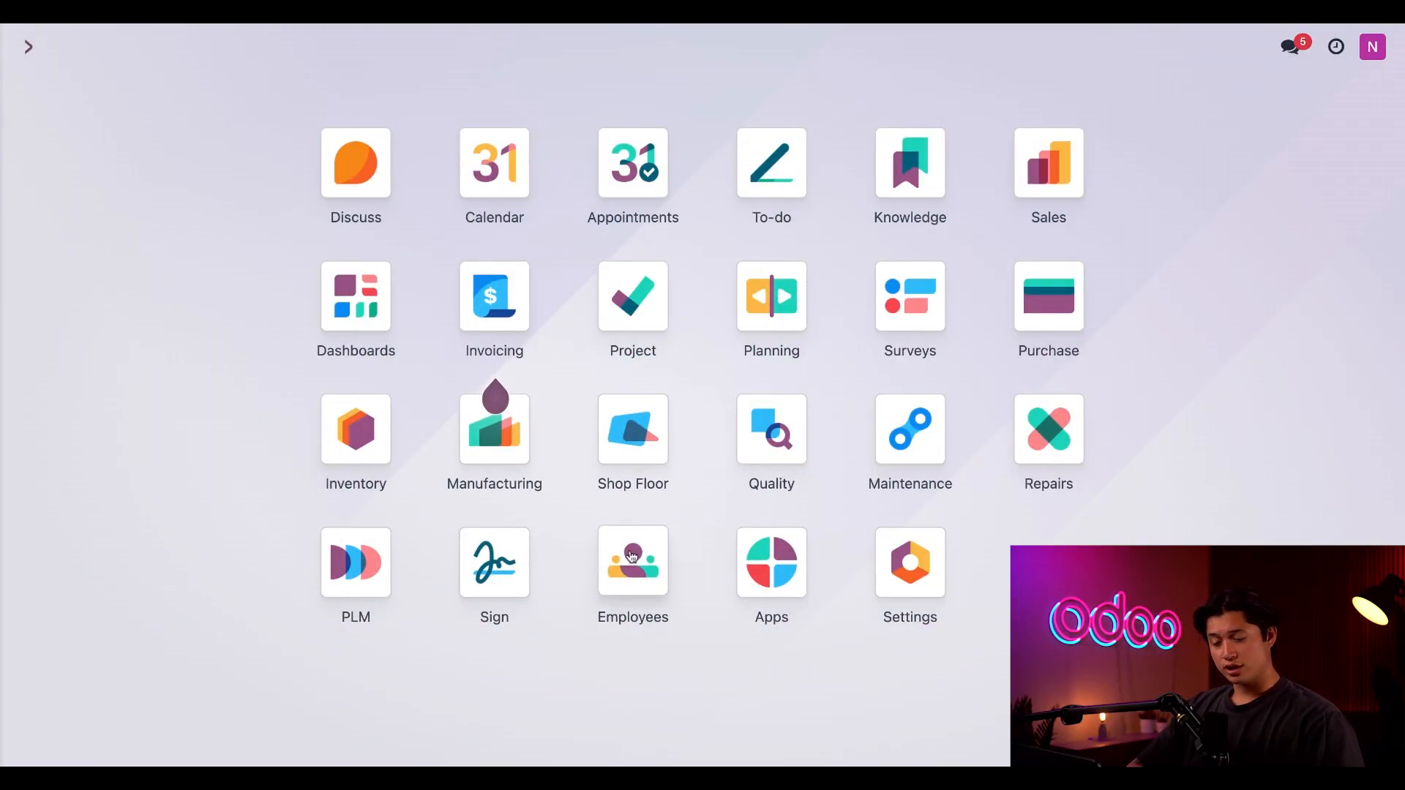
Open the Work Centers list from Manufacturing's Configuration menu
left_click(494, 430)
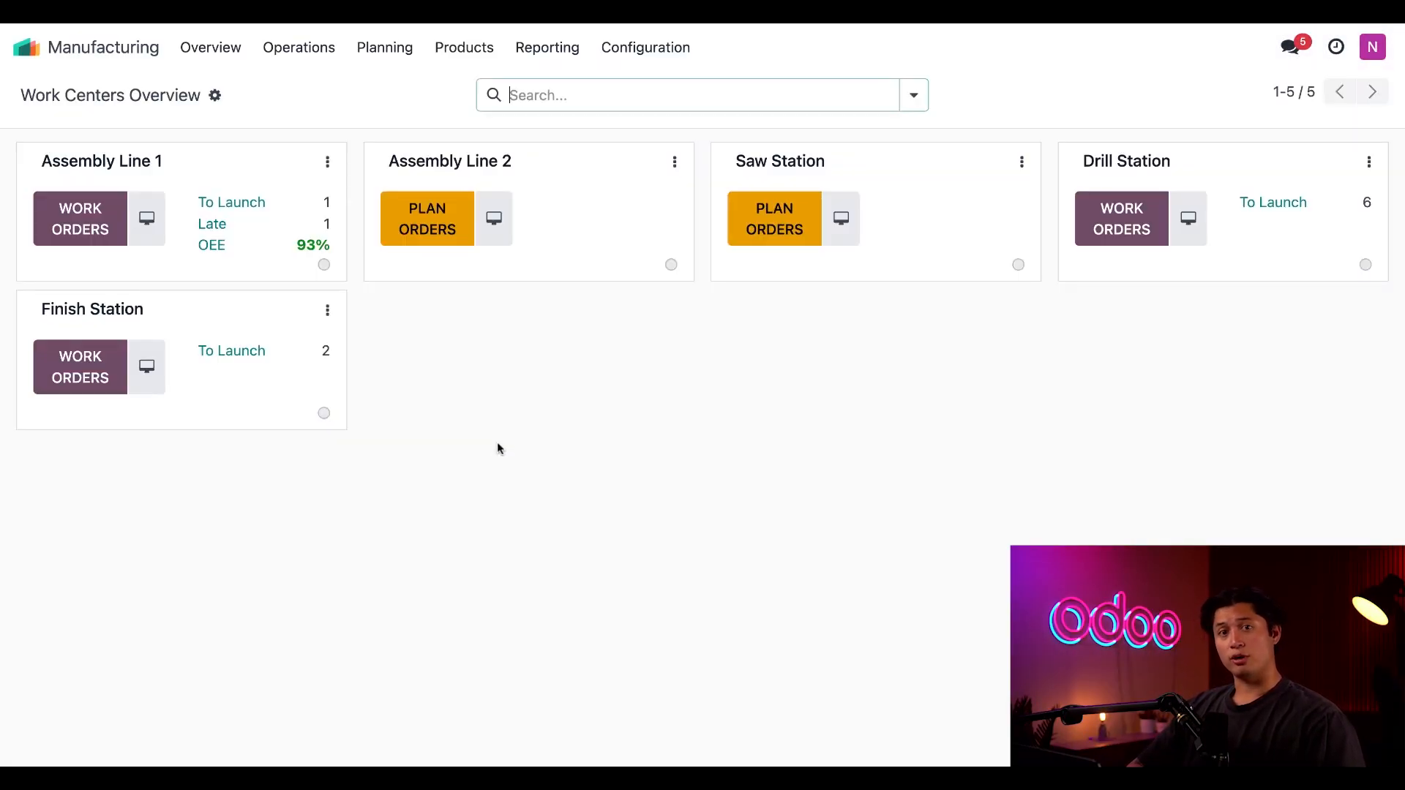
left_click(645, 47)
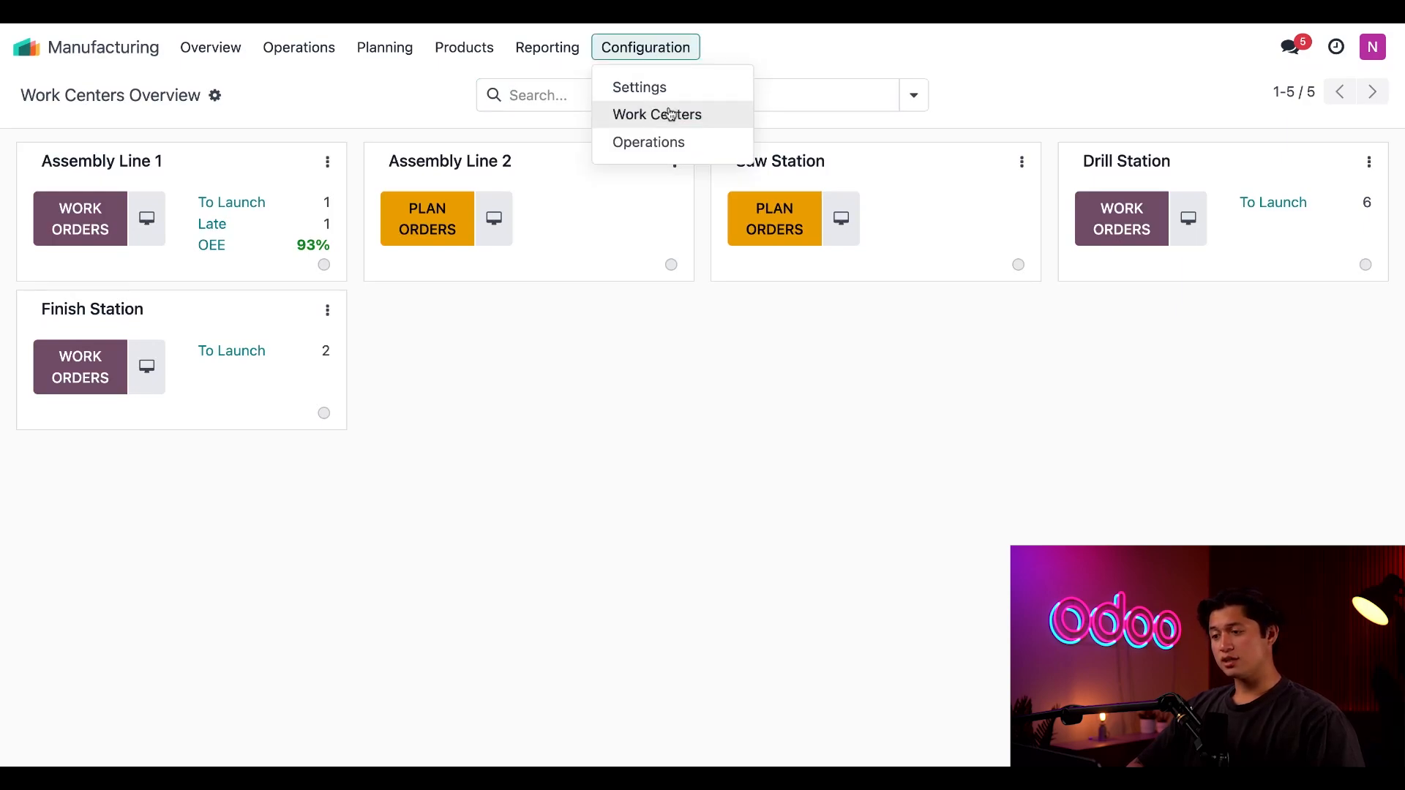
left_click(655, 114)
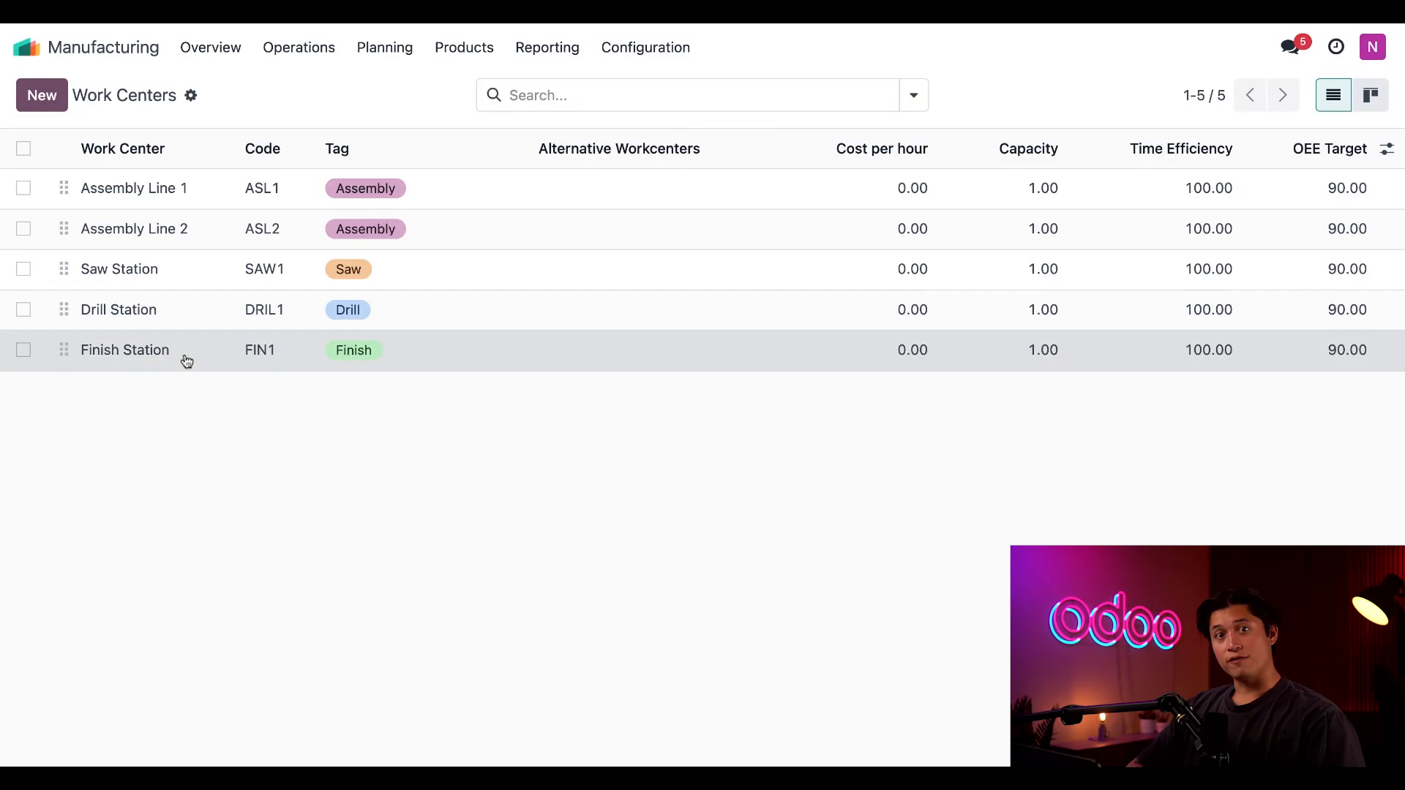
Open the Finish Station work center and scroll to its General Information details
left_click(125, 350)
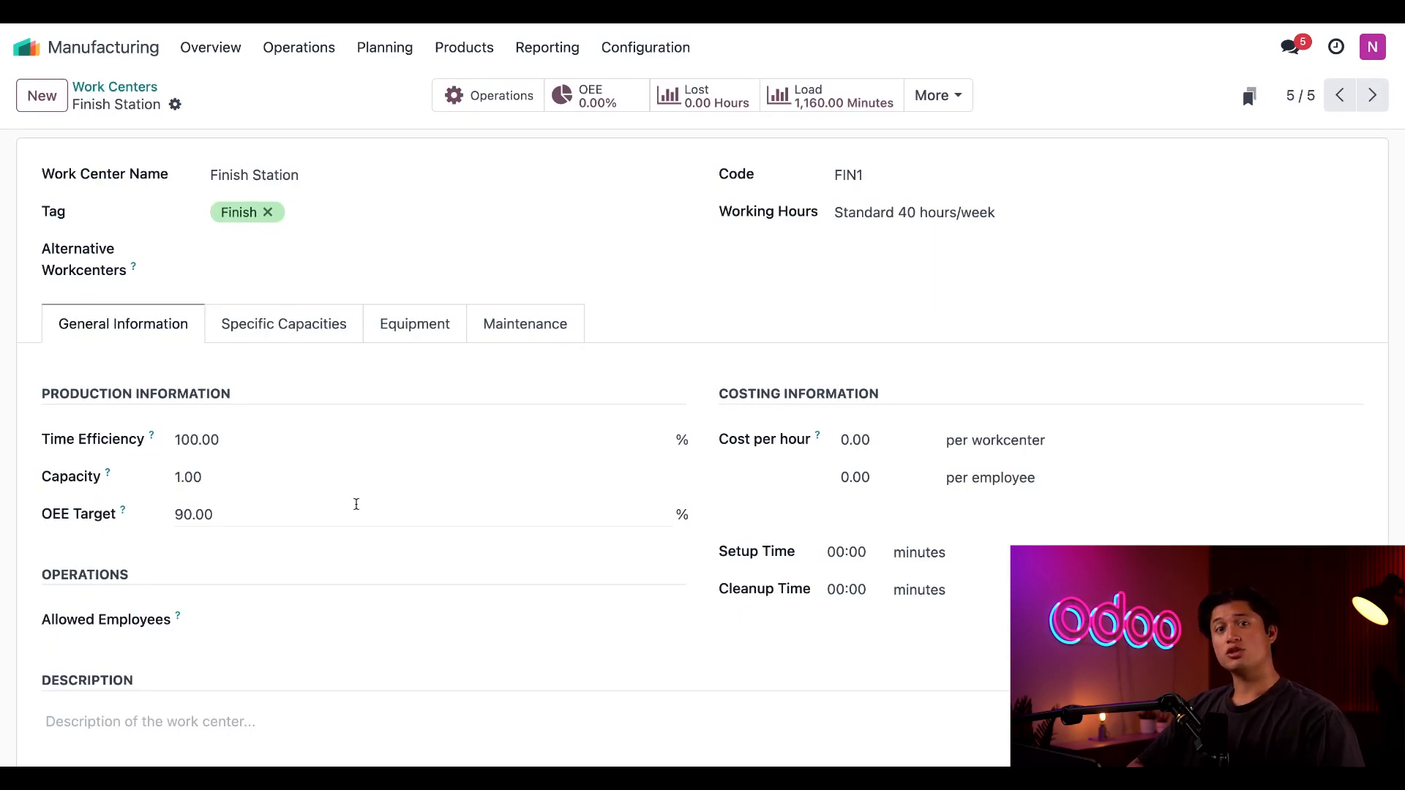
mouse_move(527, 505)
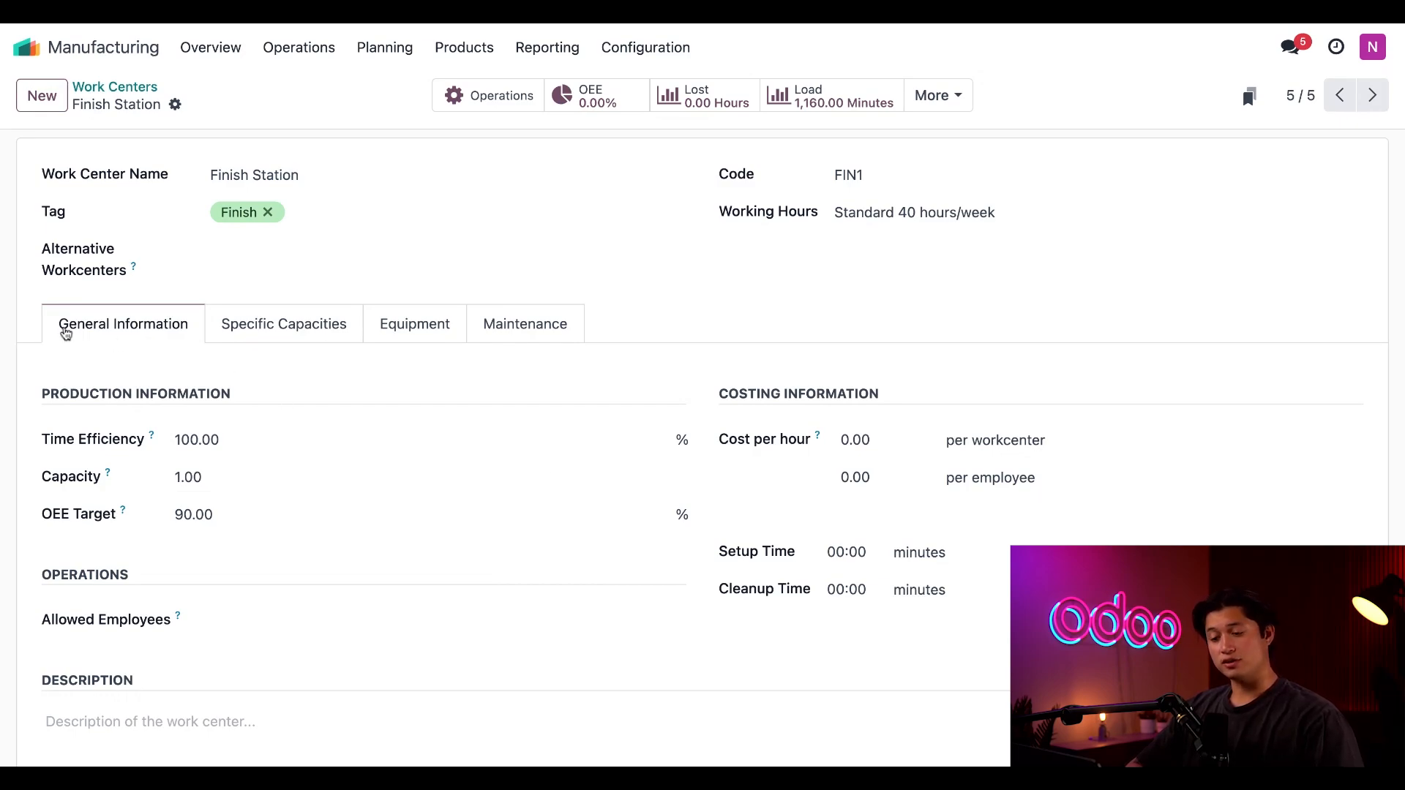
mouse_move(16, 414)
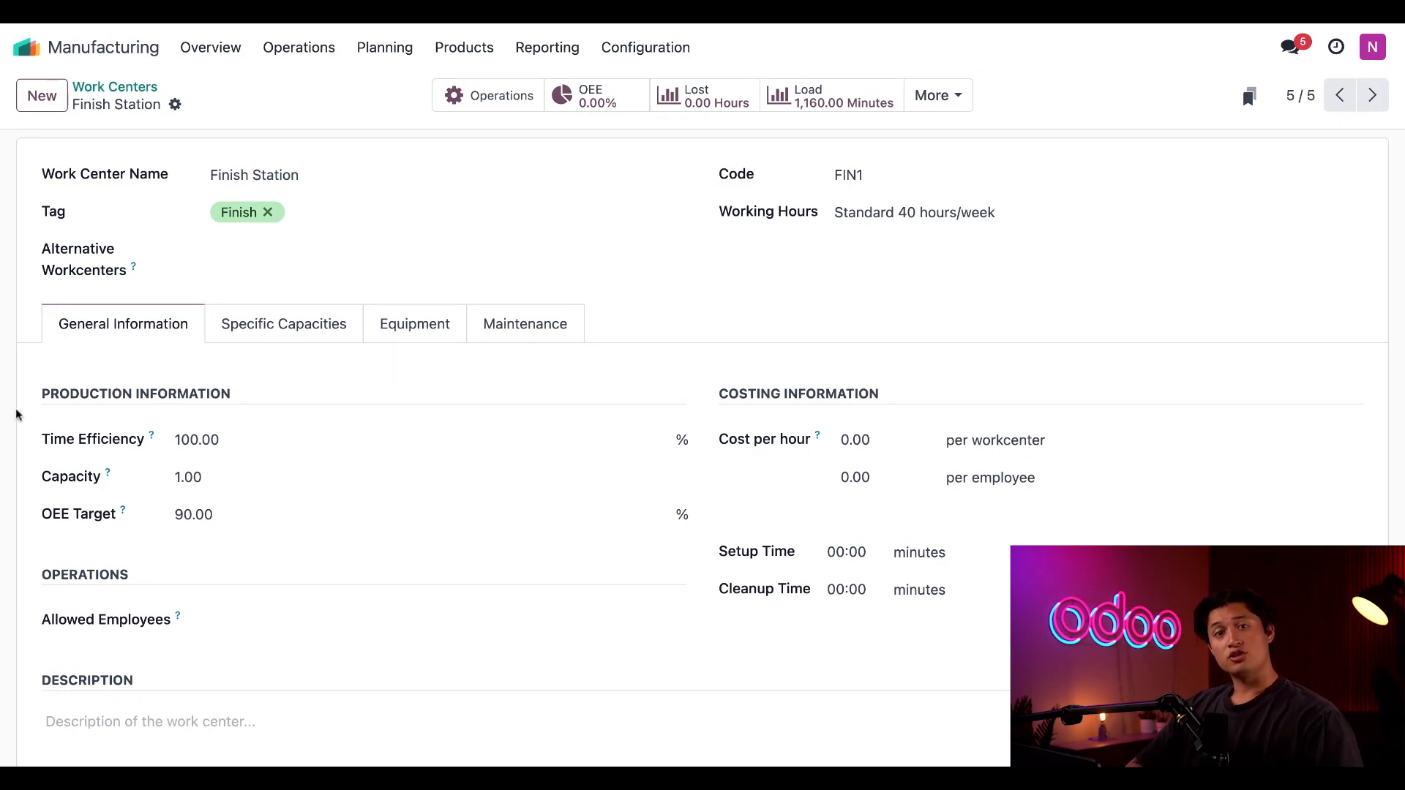
mouse_move(332, 410)
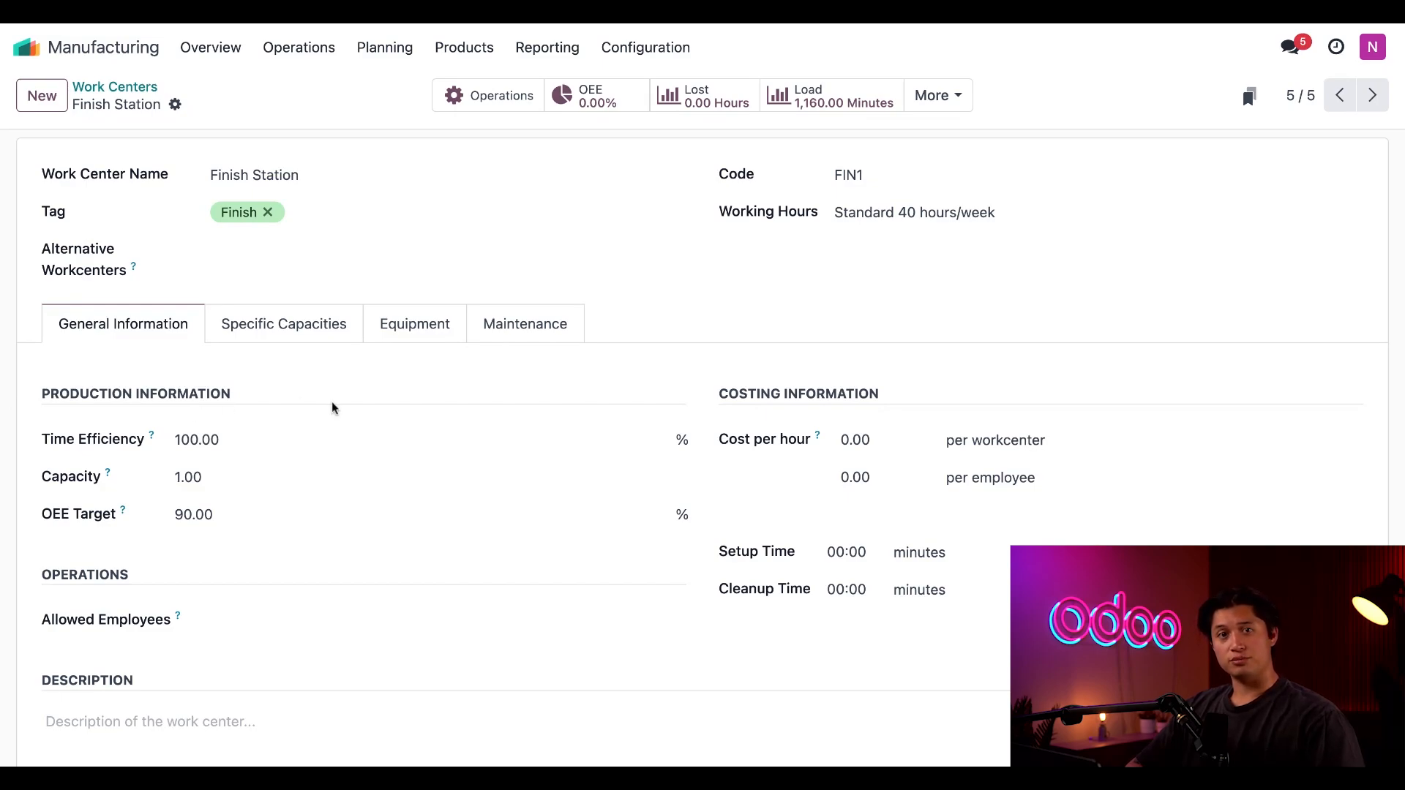
scroll("down", 3)
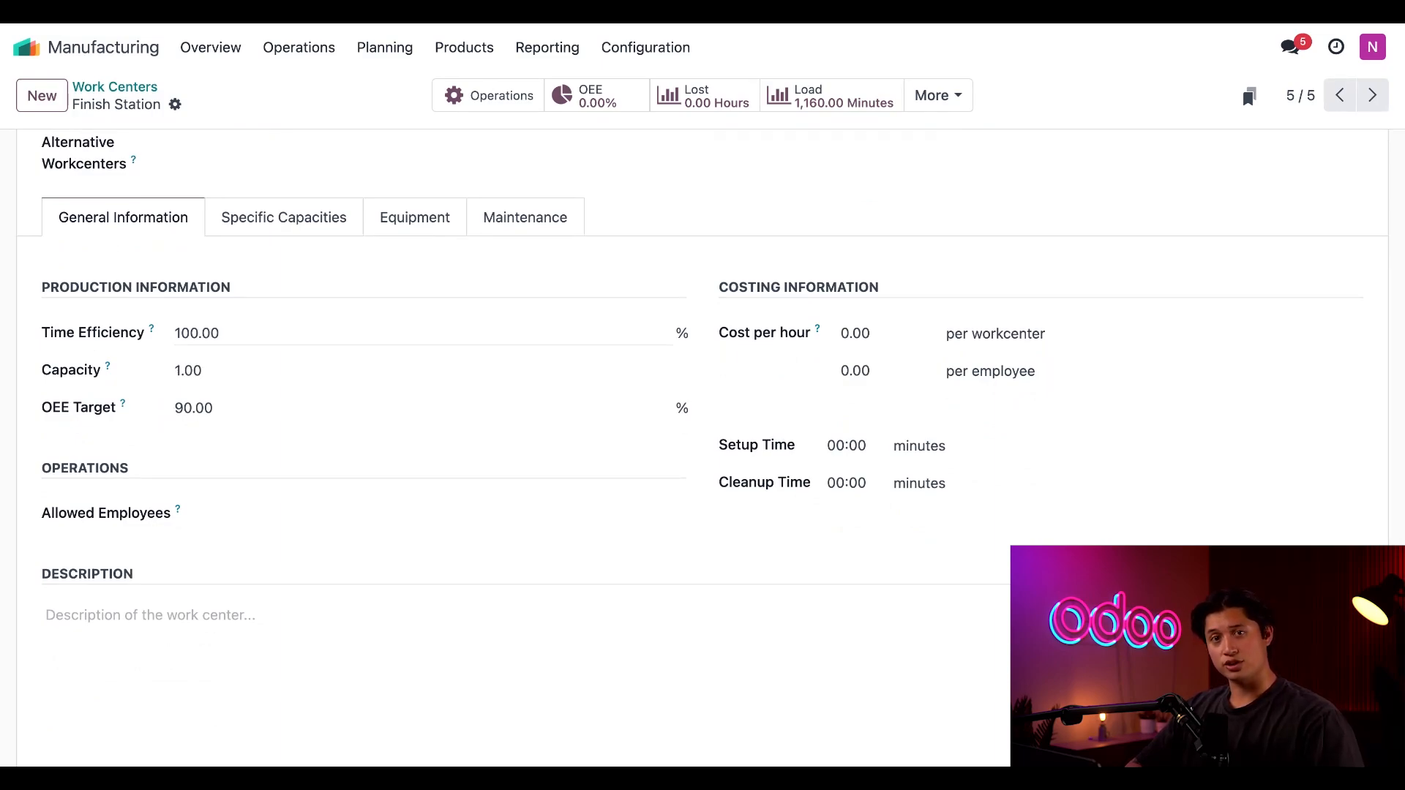
mouse_move(357, 323)
type("200")
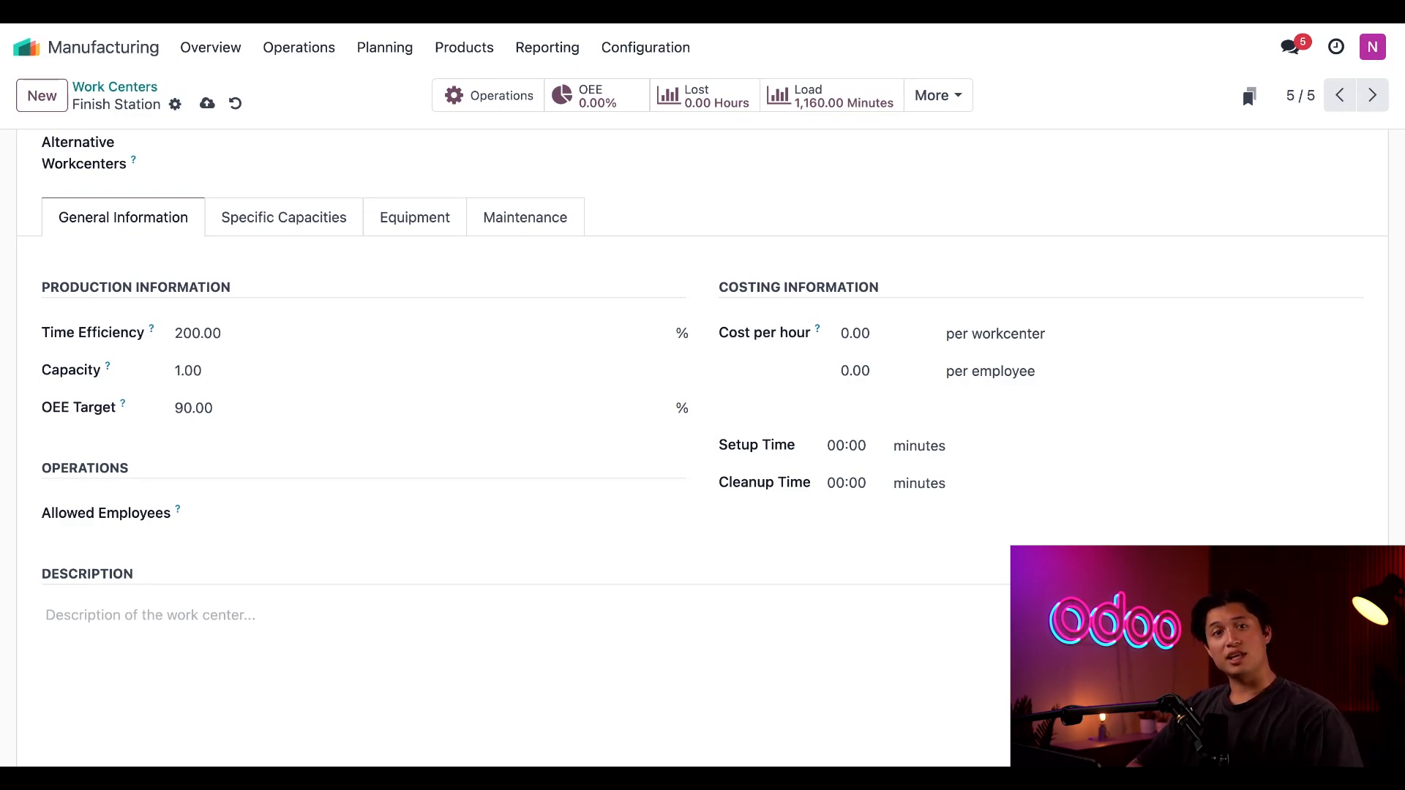
Enter 50 as Finish Station's time efficiency and 5 as its capacity
left_click(199, 332)
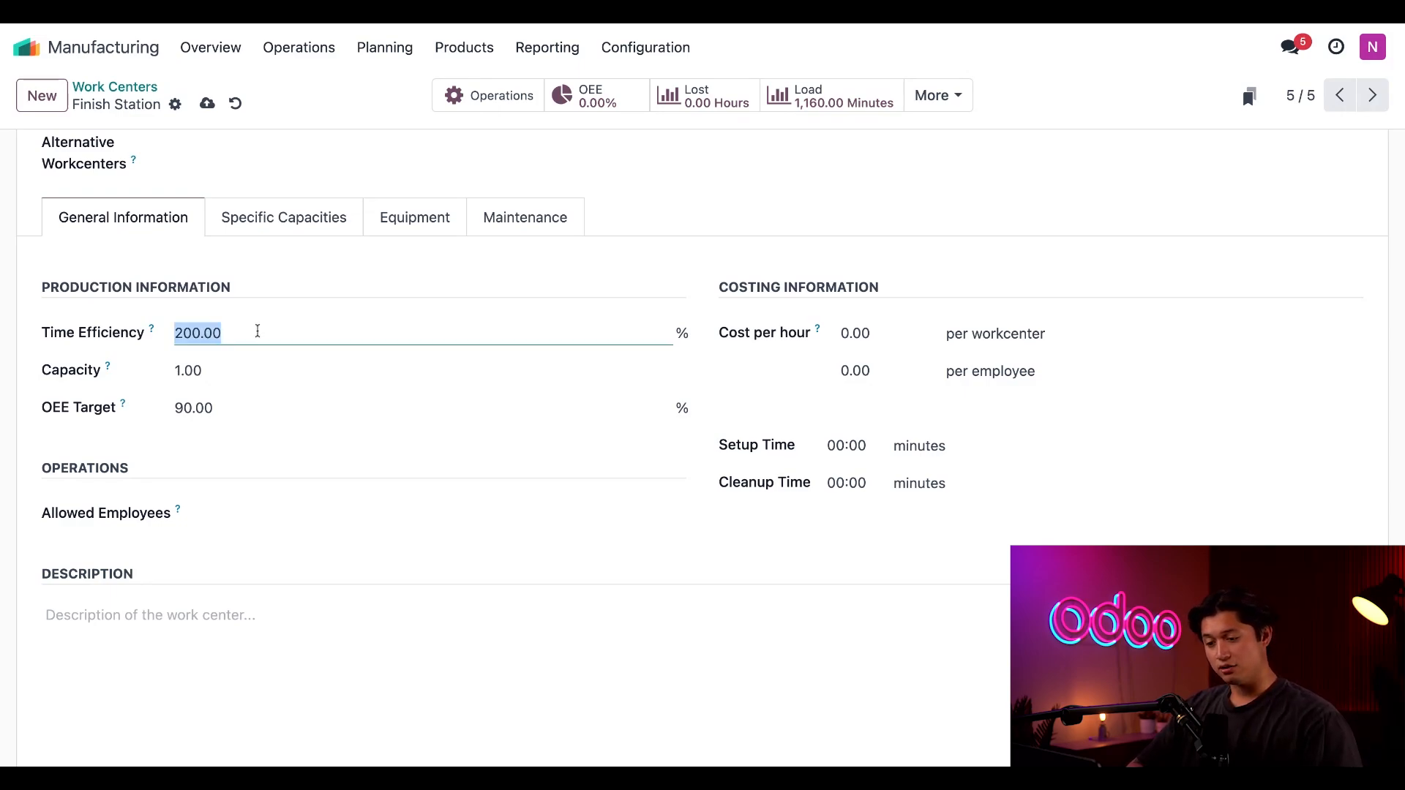
type("50")
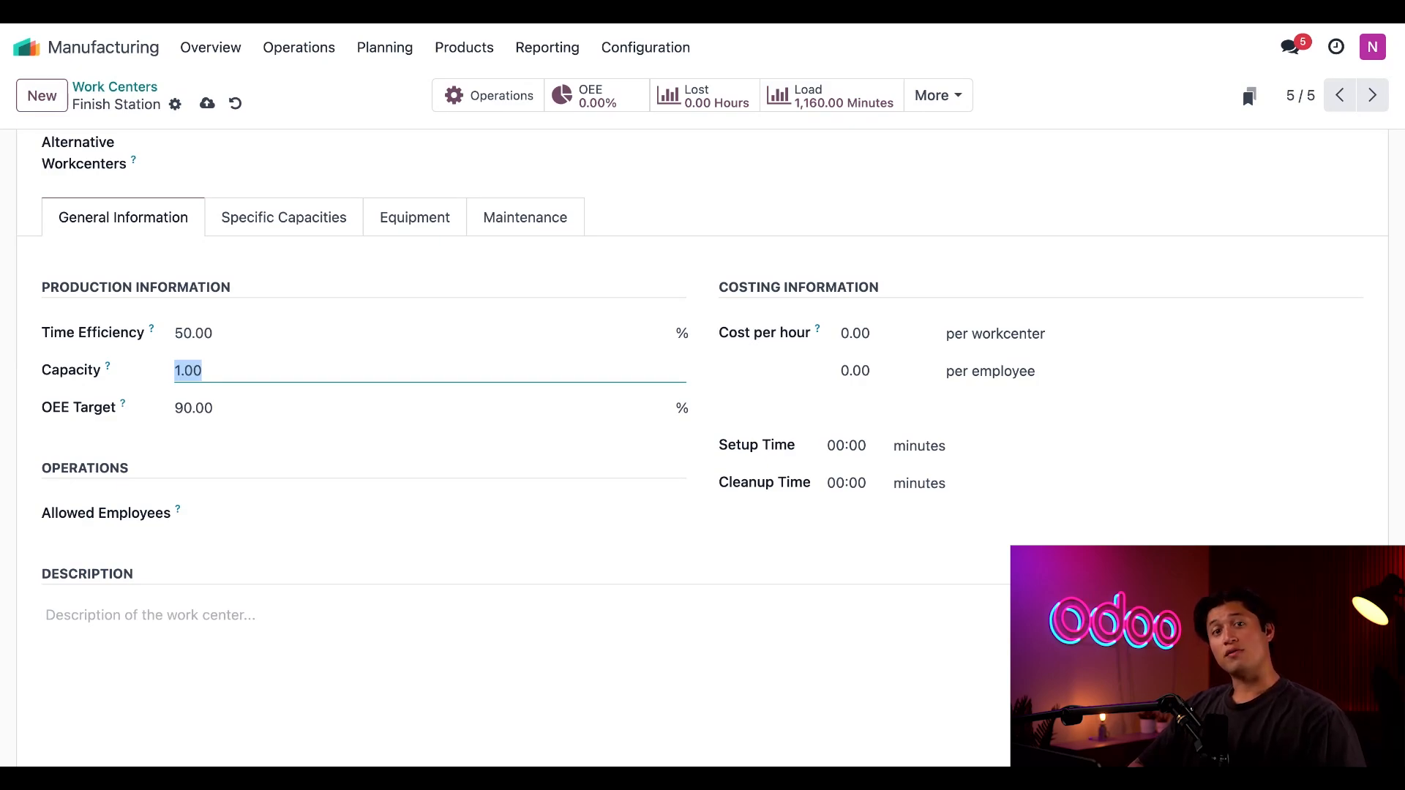
type("5")
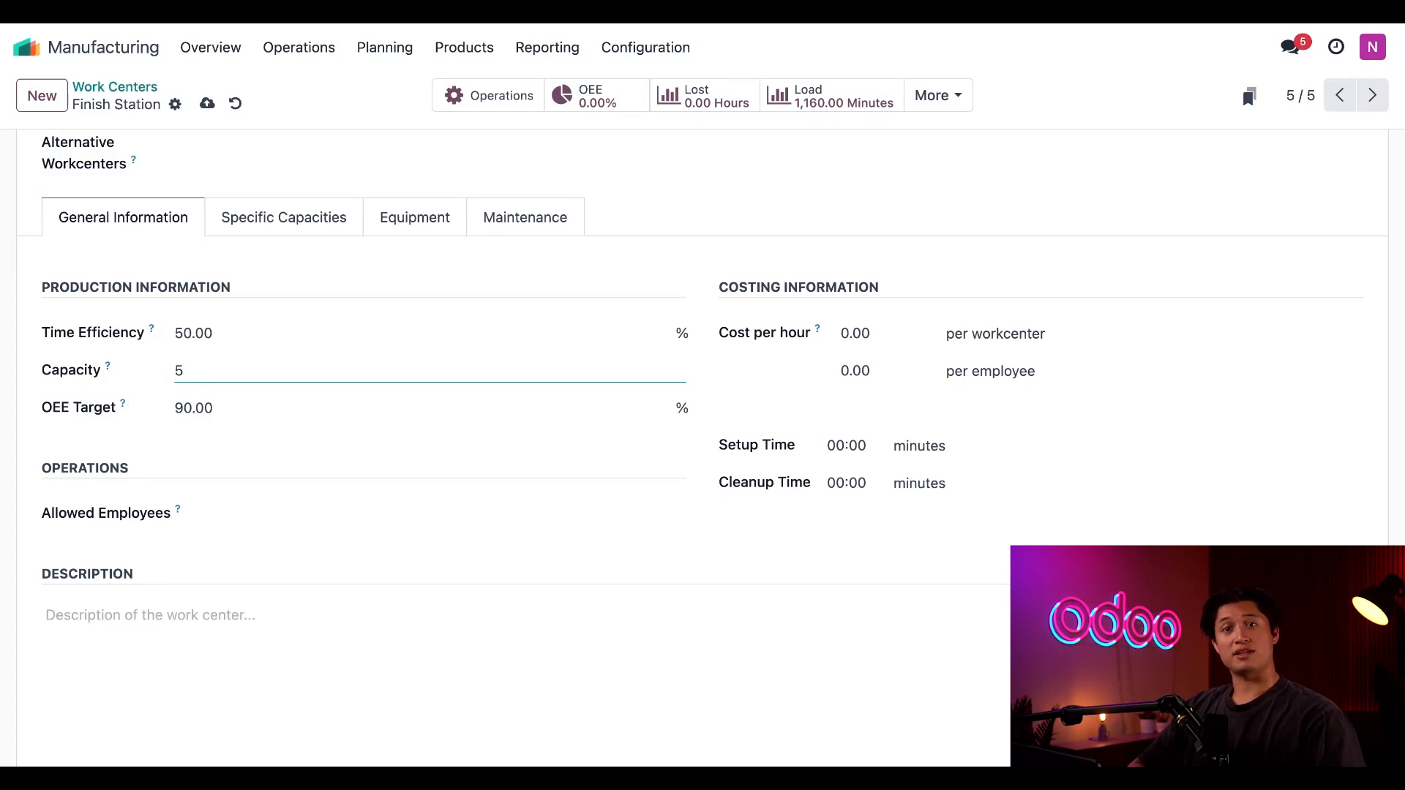
mouse_move(87, 432)
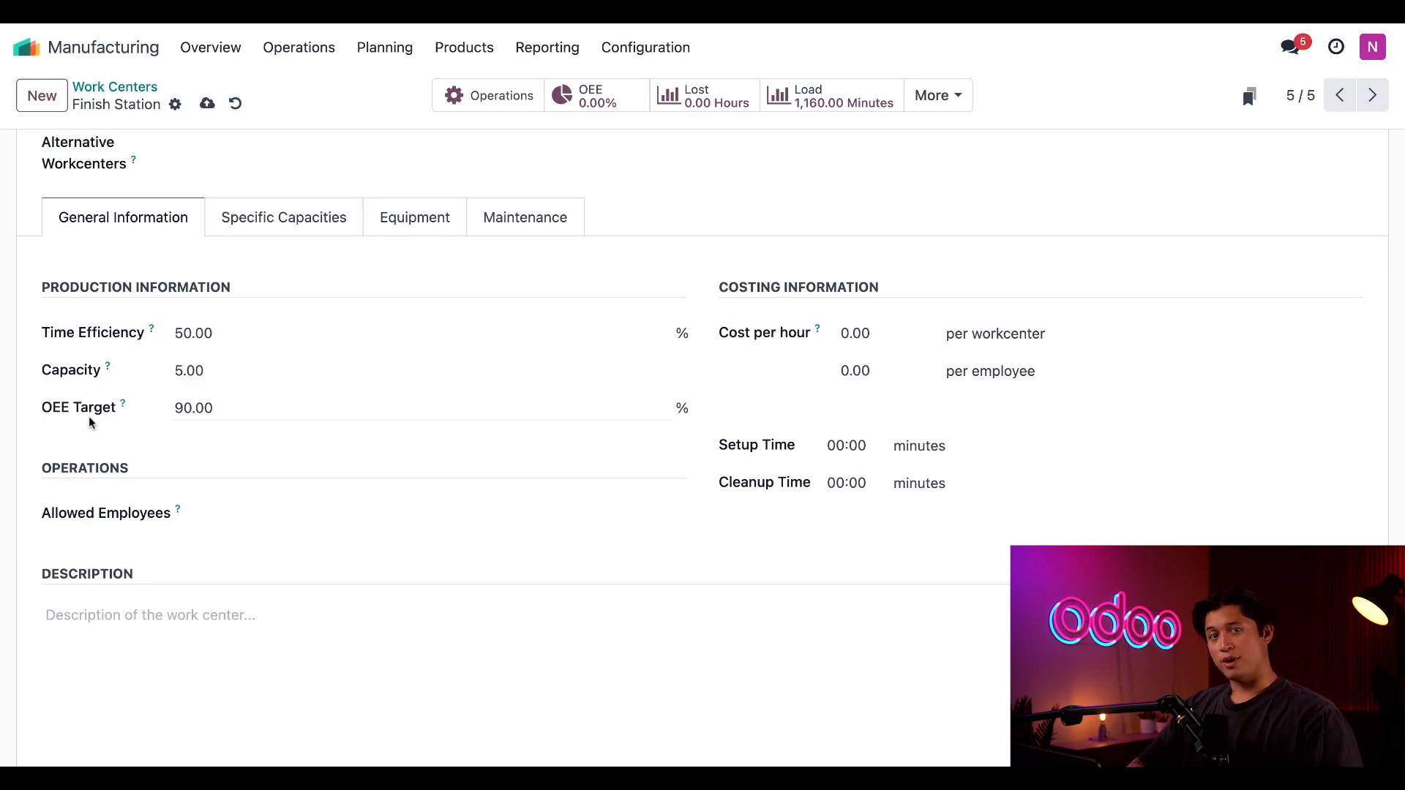
mouse_move(222, 432)
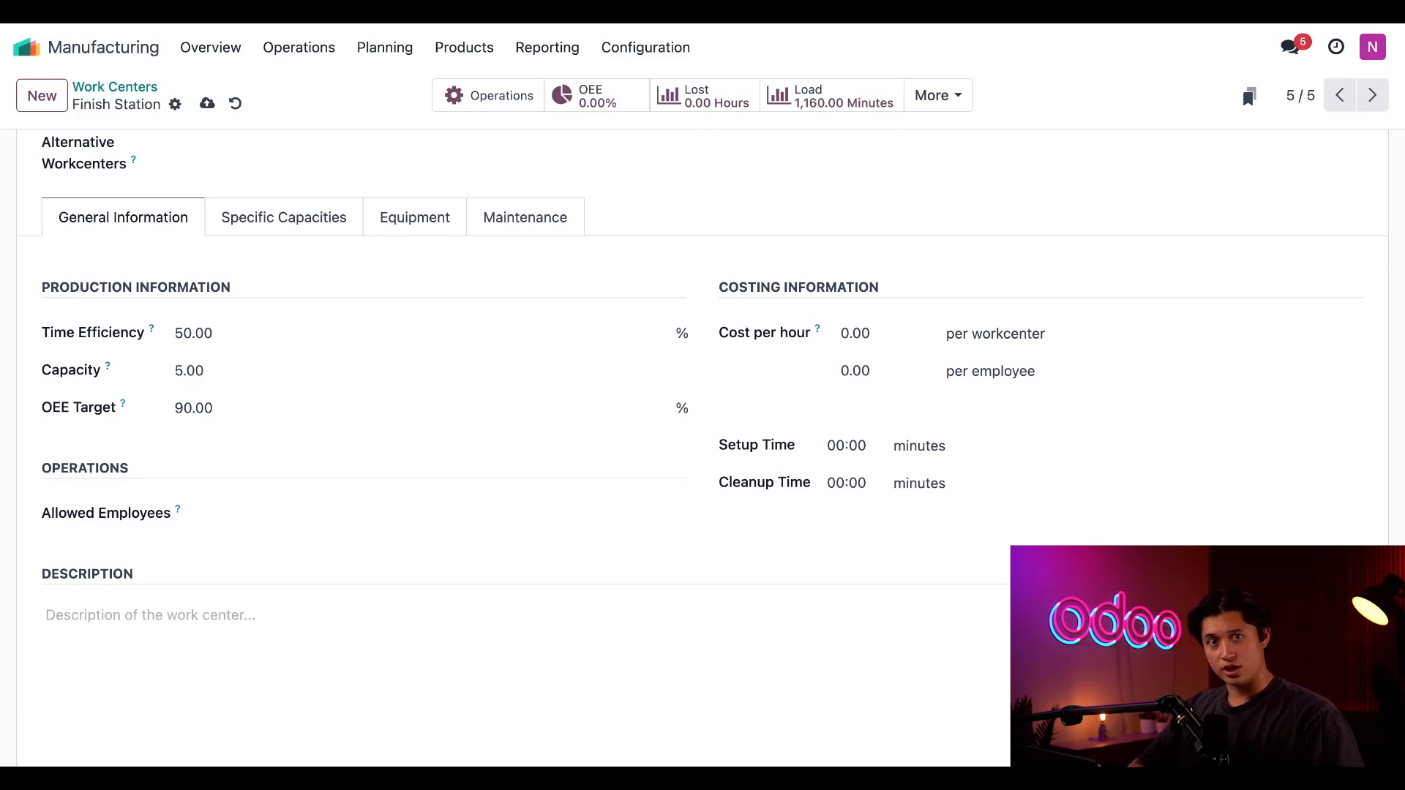
mouse_move(229, 437)
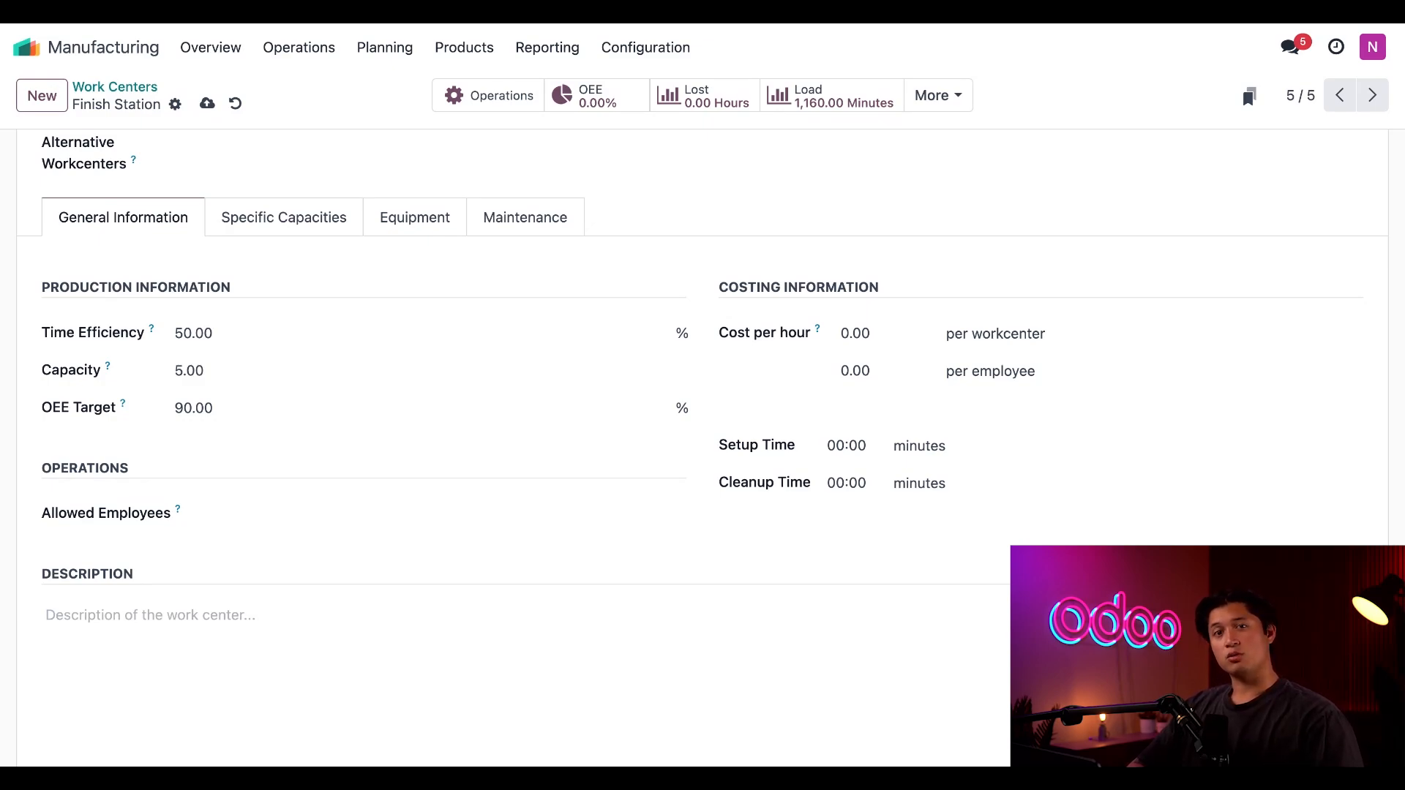
mouse_move(873, 300)
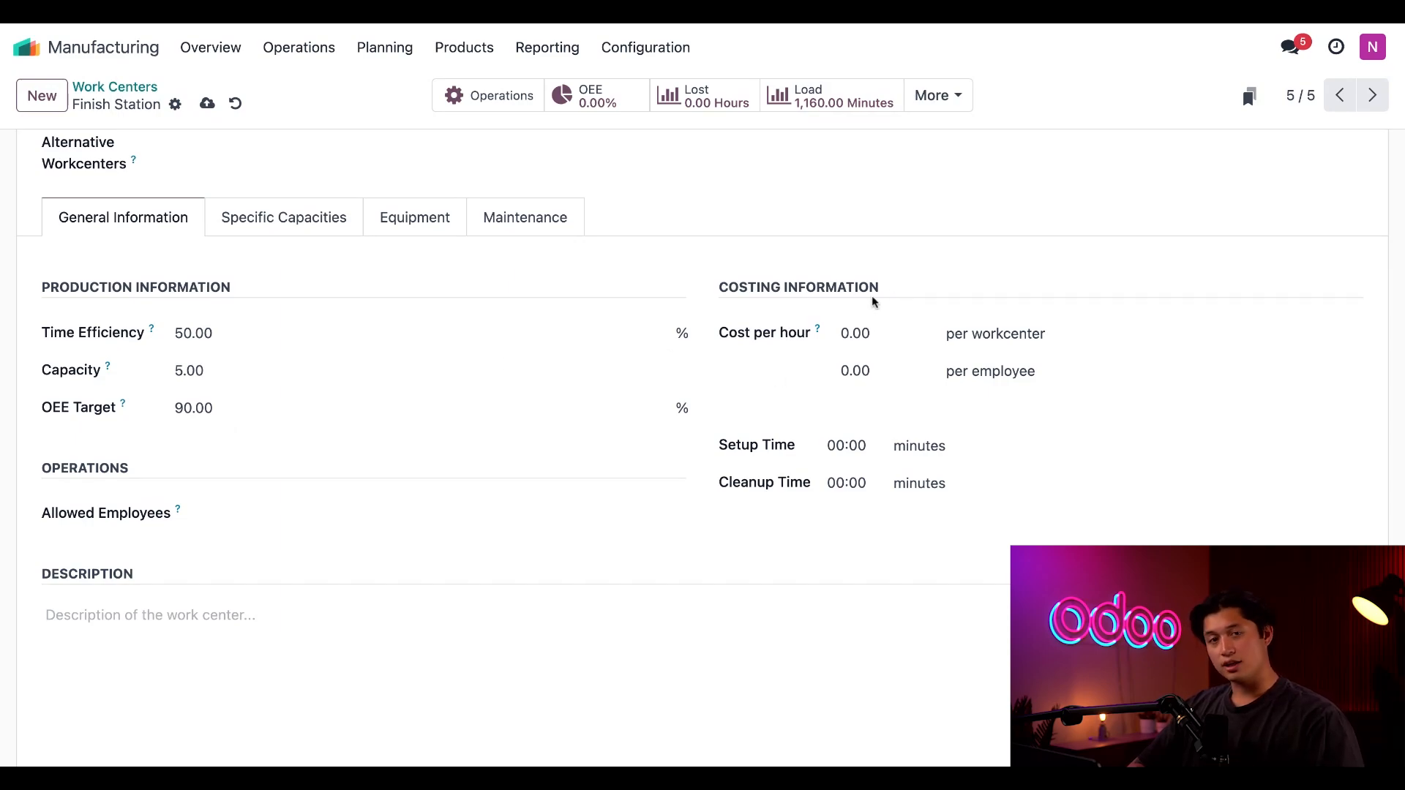
mouse_move(770, 501)
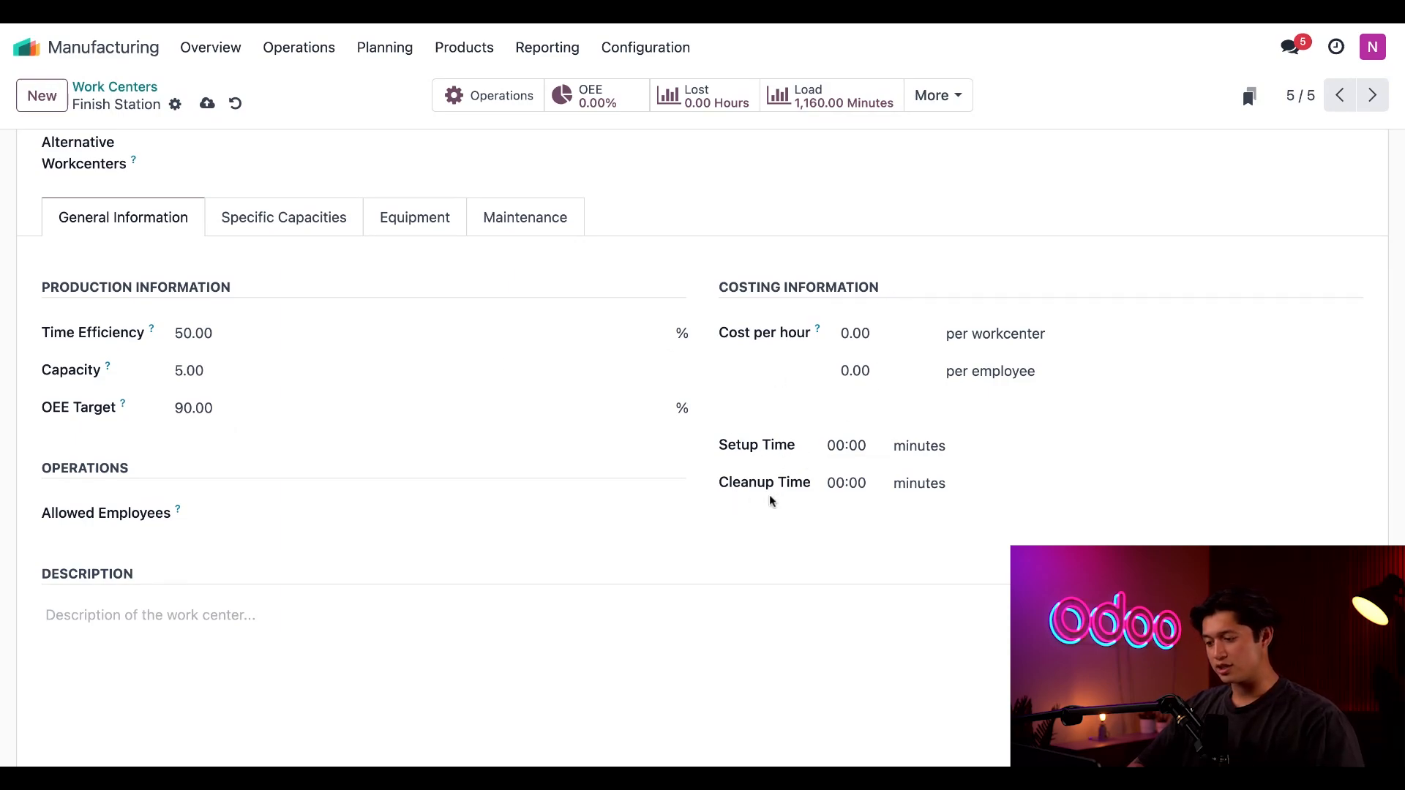
mouse_move(586, 500)
type("15")
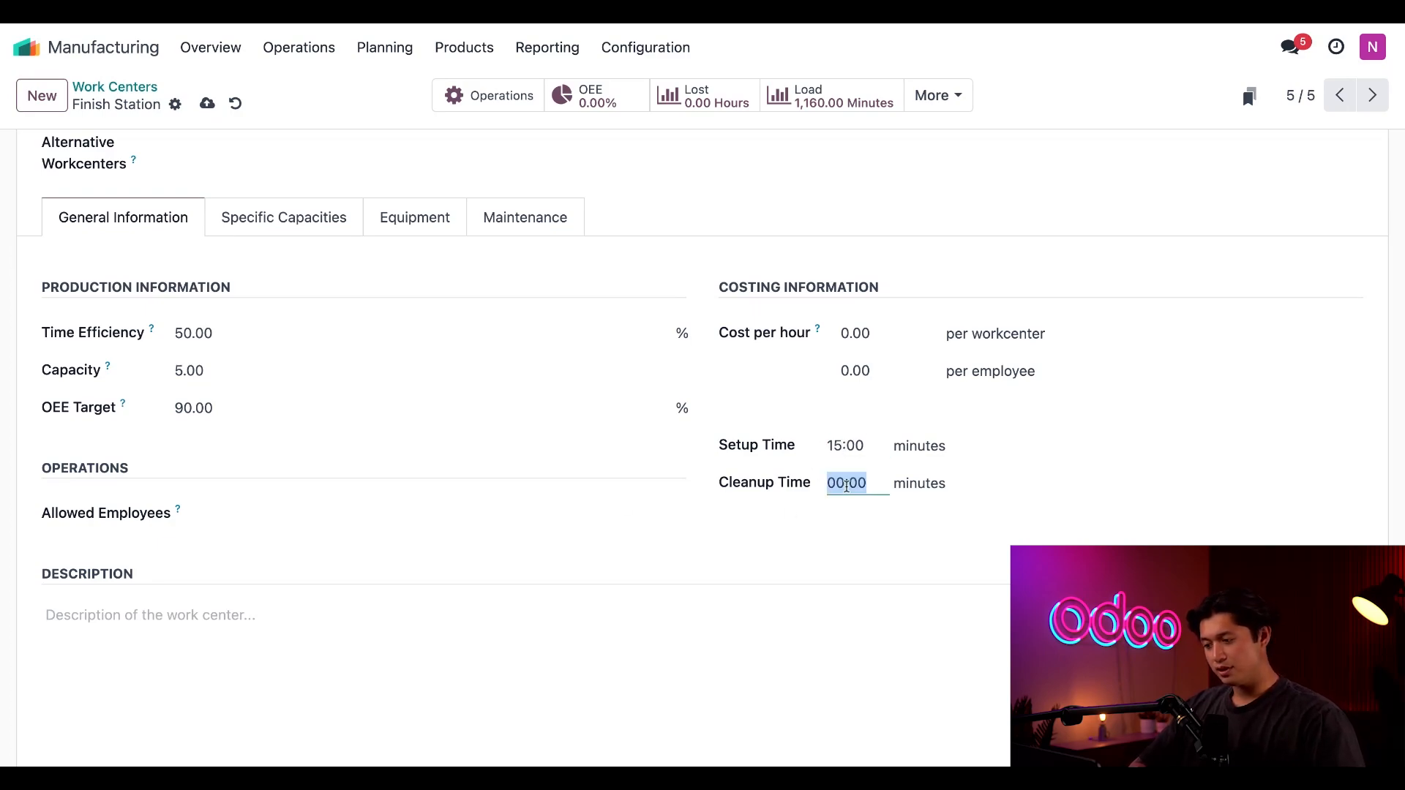
Enter 10 minutes as Finish Station's cleanup time
type("10")
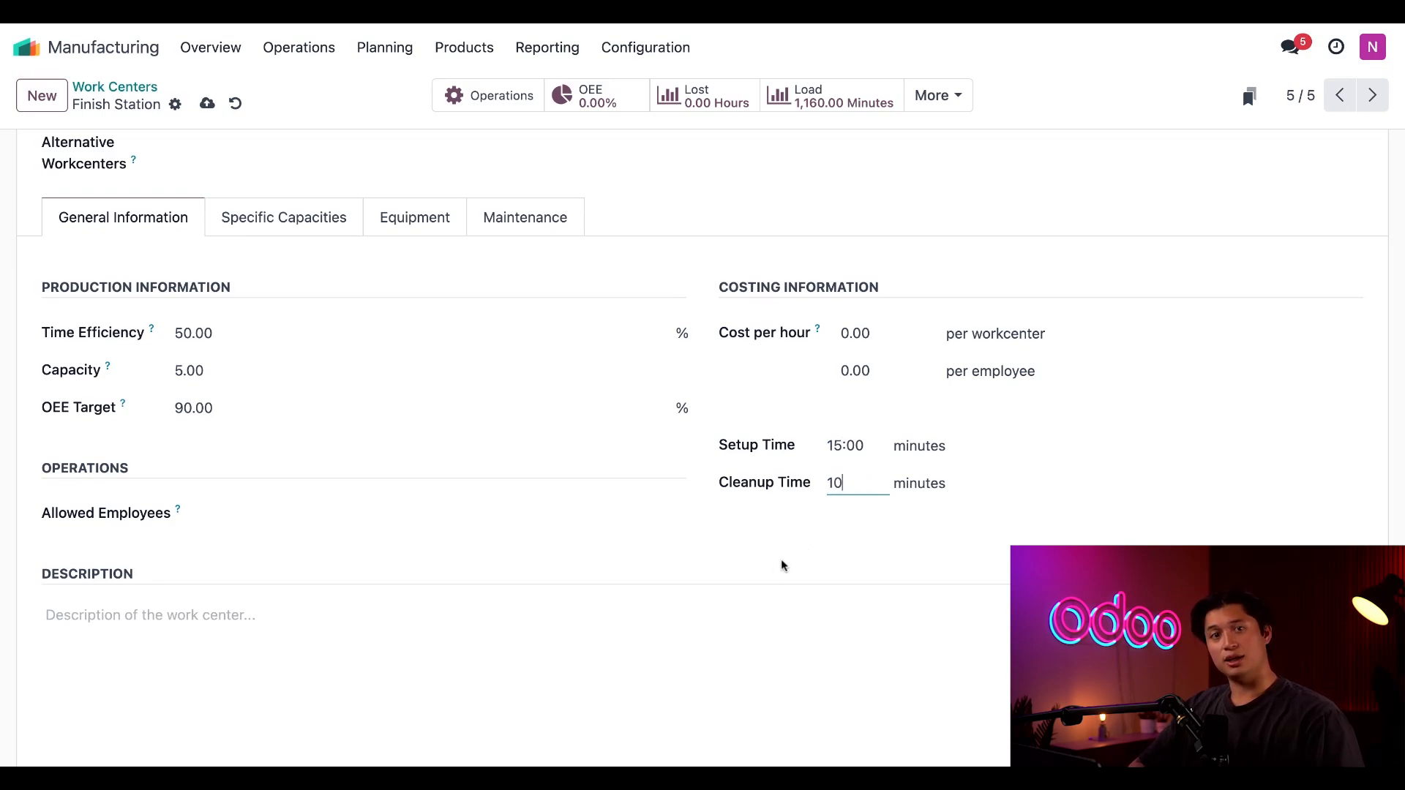
mouse_move(569, 487)
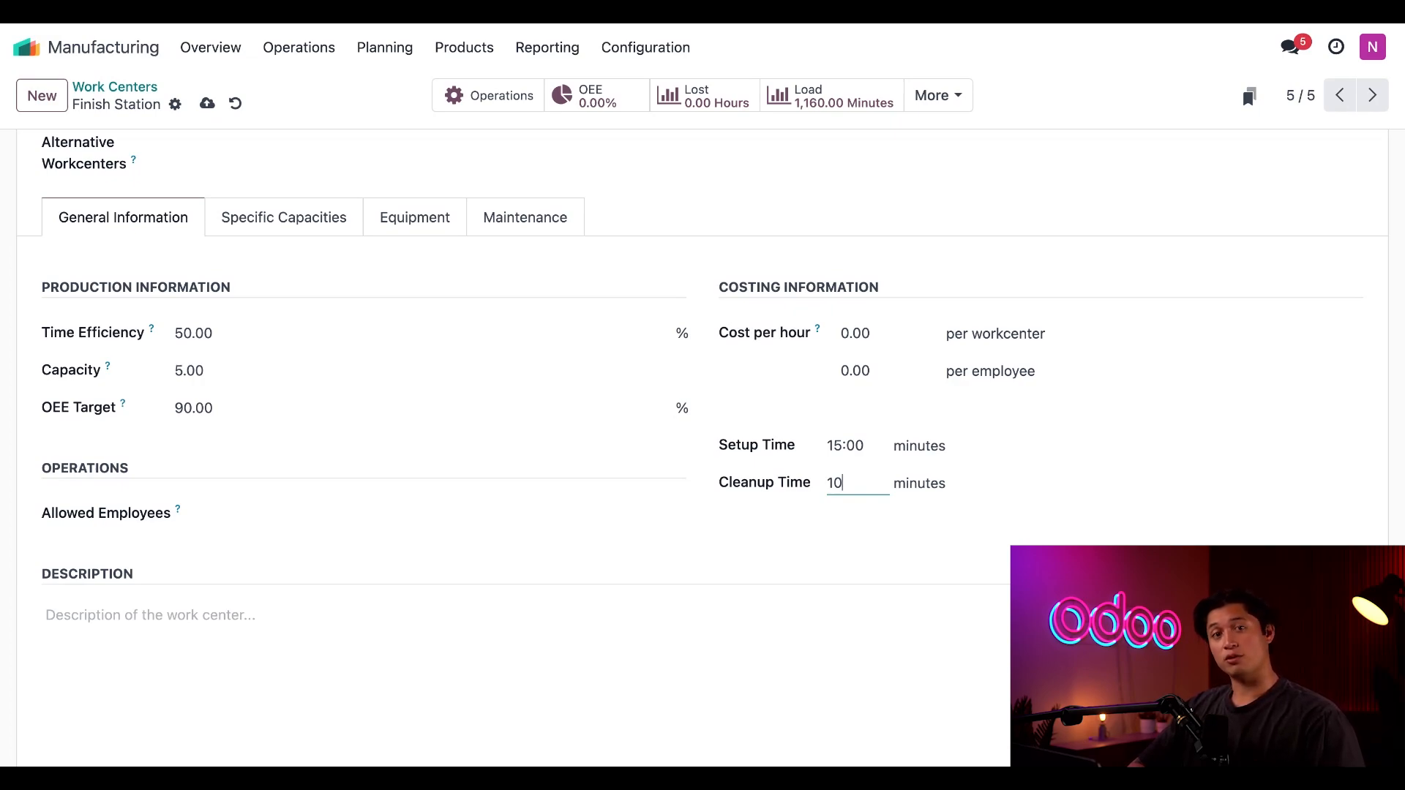
mouse_move(4, 27)
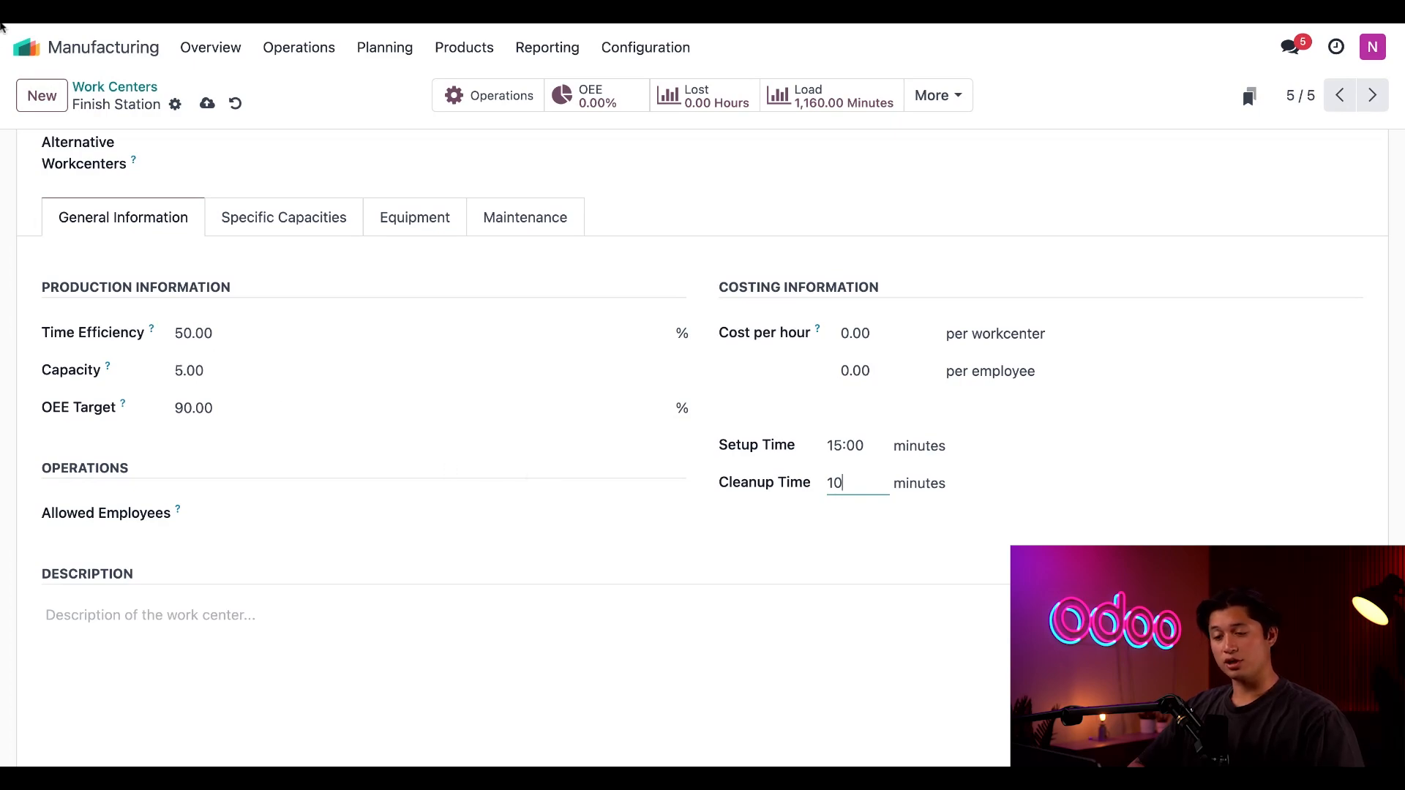
Create a new manufacturing order from Operations > Manufacturing Orders
left_click(298, 48)
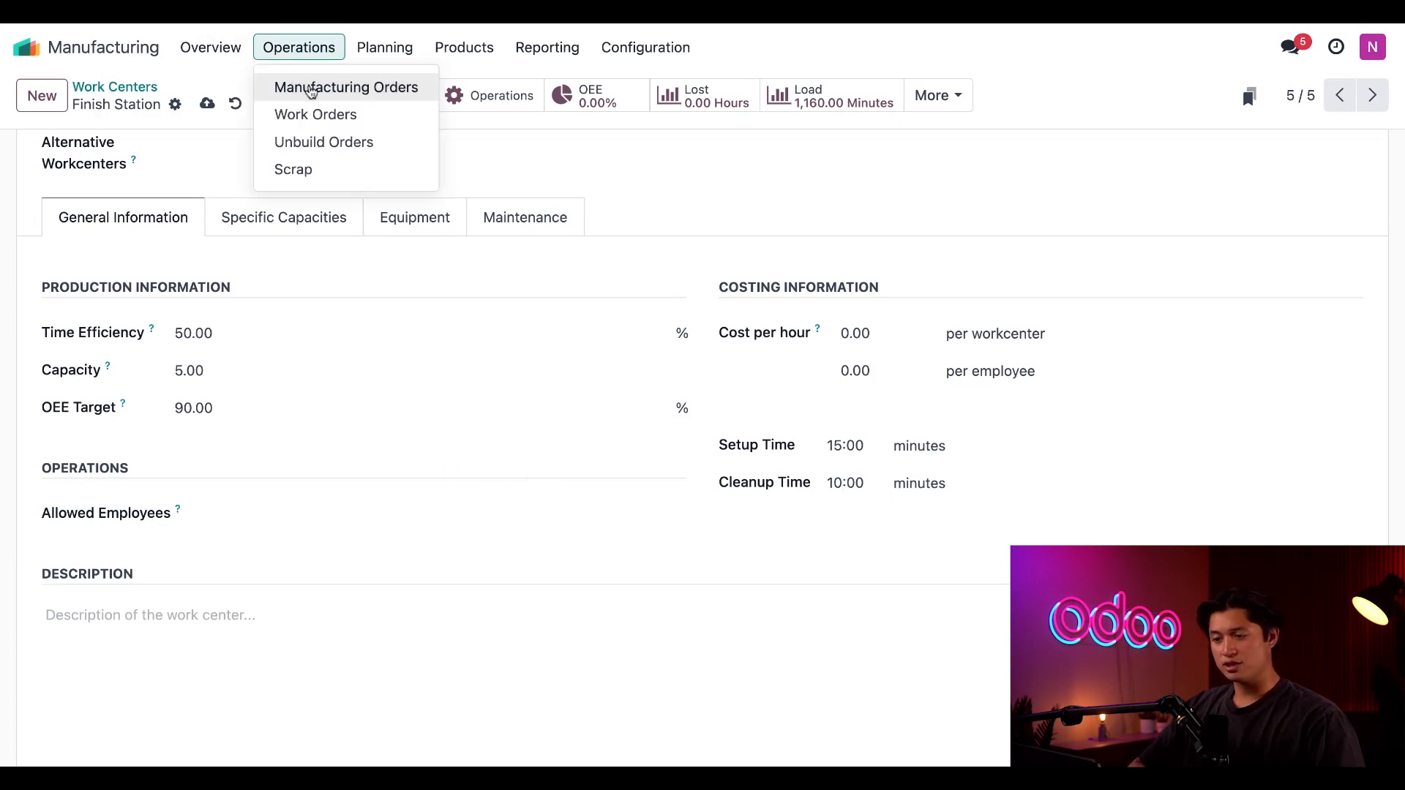
left_click(346, 87)
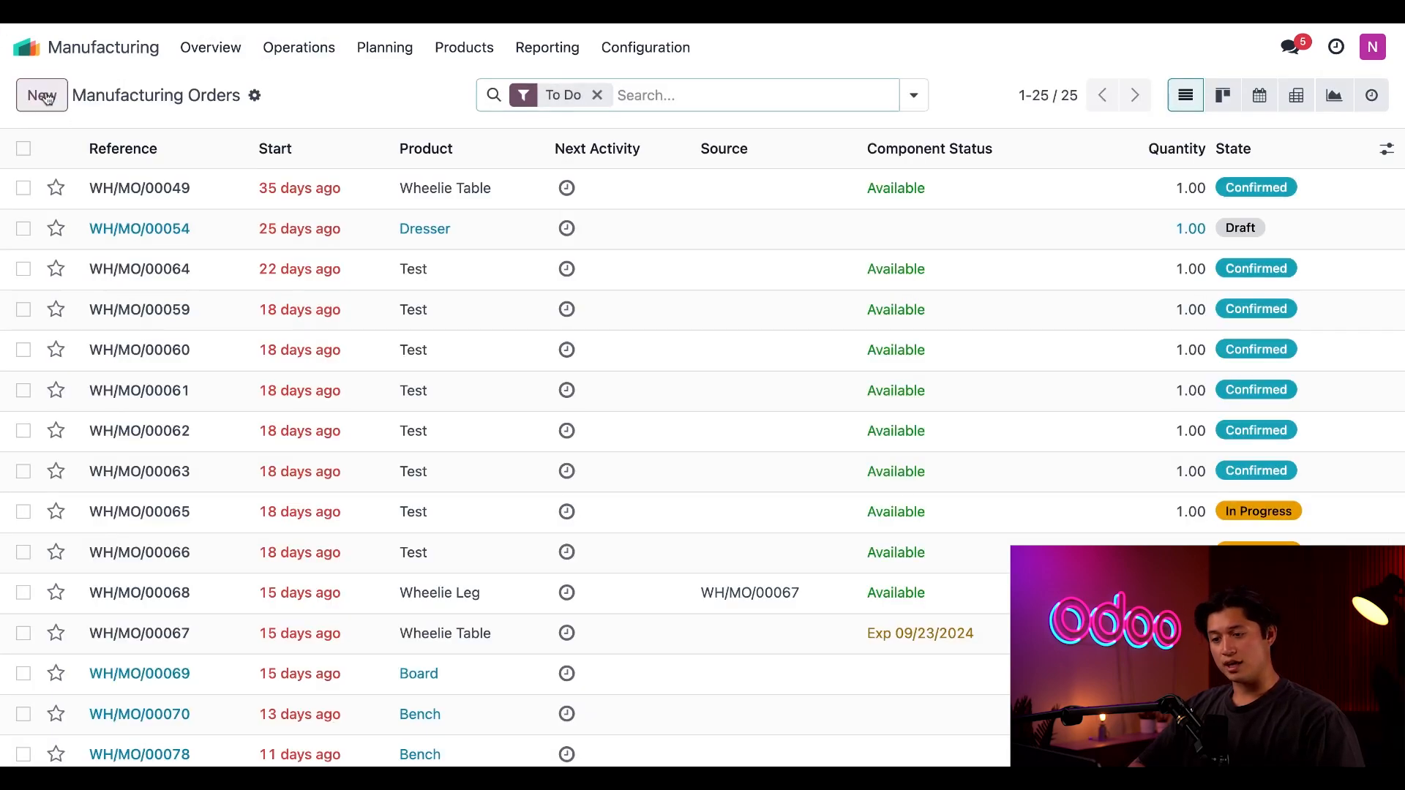
left_click(41, 96)
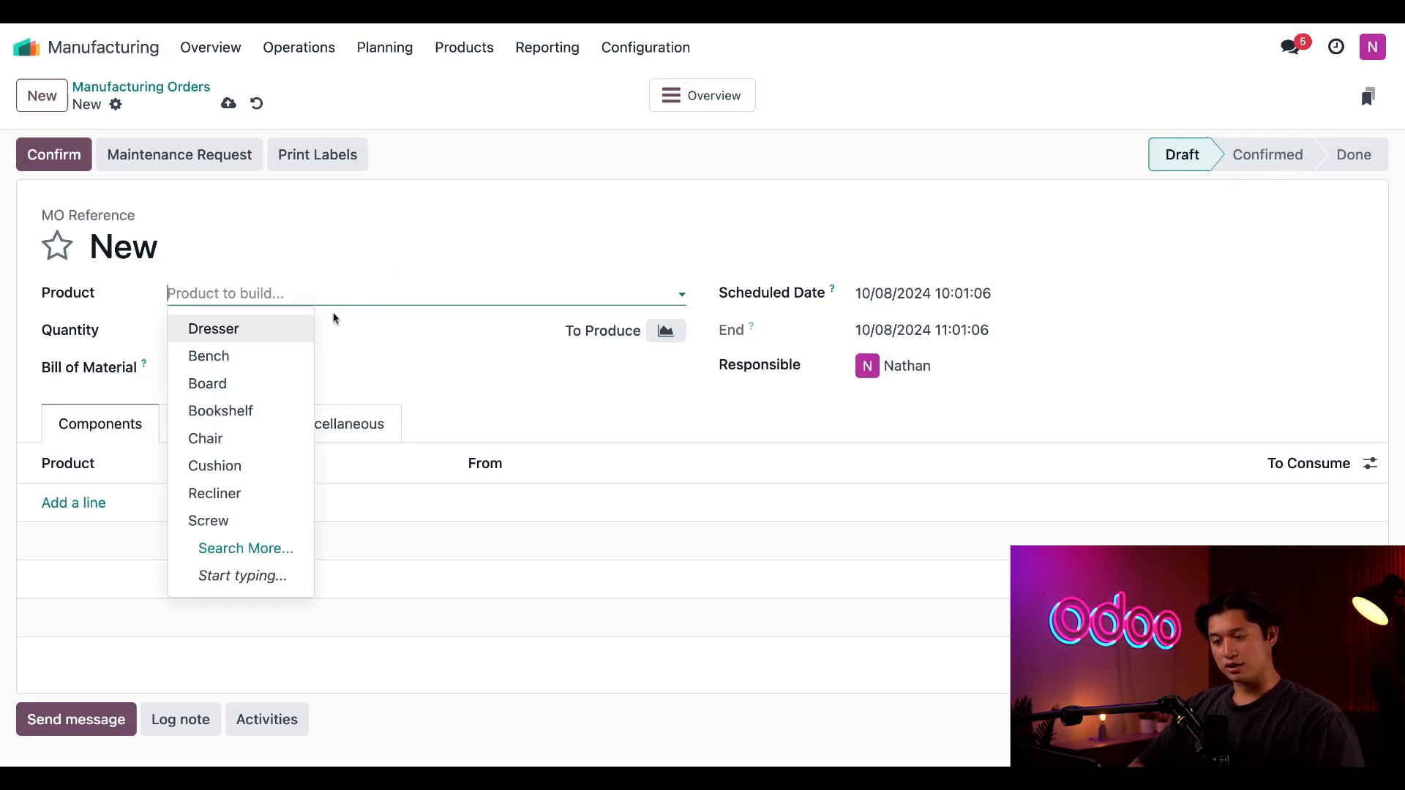
Set the order to 10 Benches and view work orders: Assemble 300 min, Stain 65
left_click(208, 355)
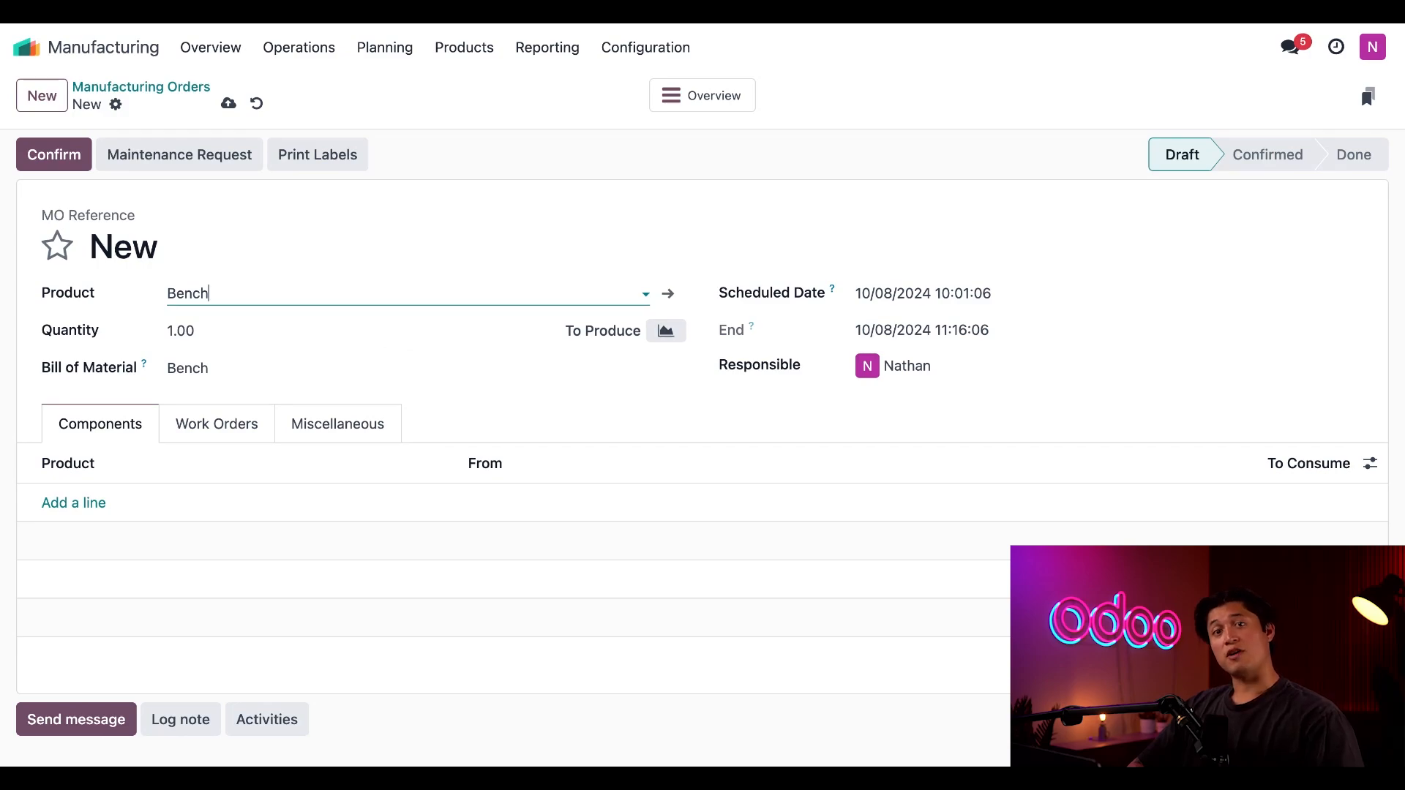
mouse_move(667, 368)
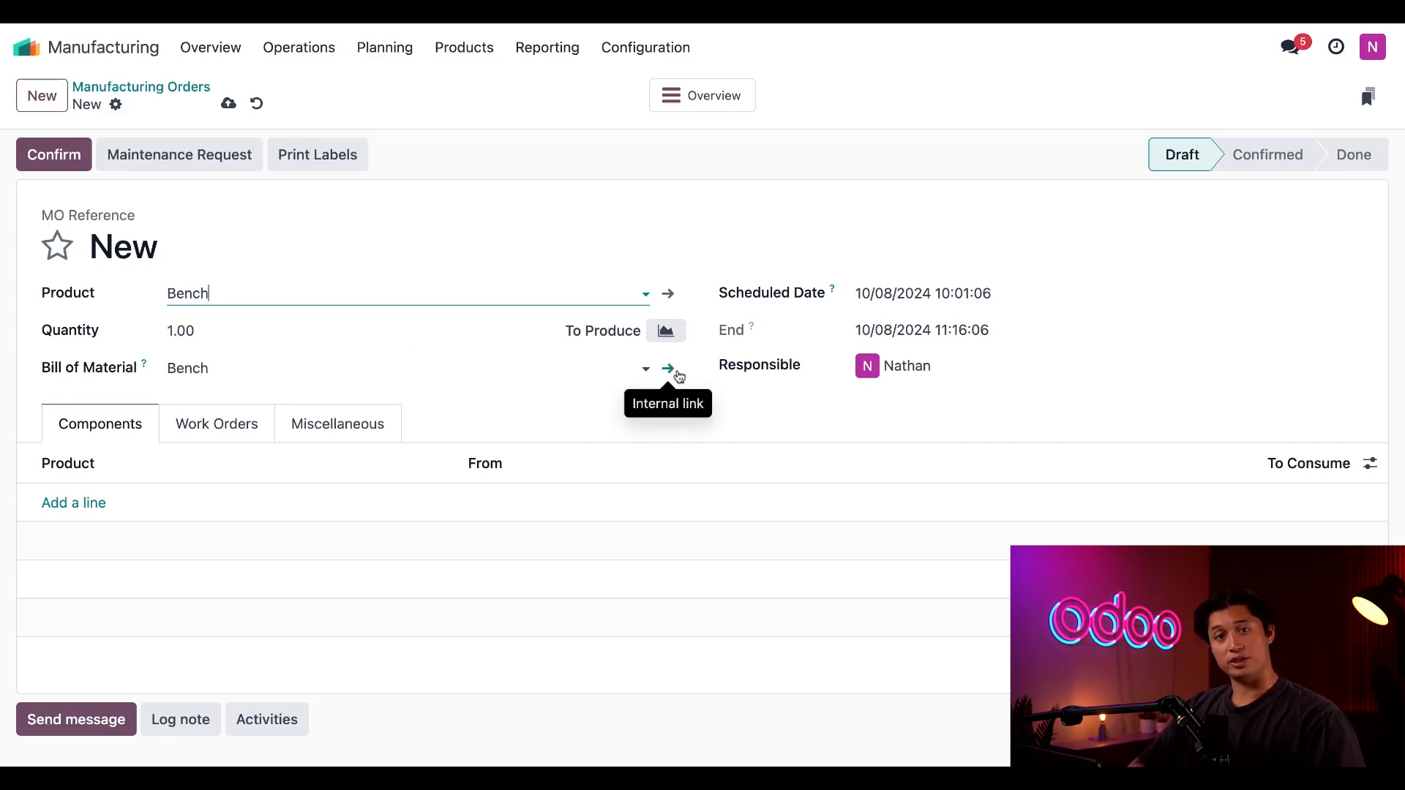
mouse_move(672, 375)
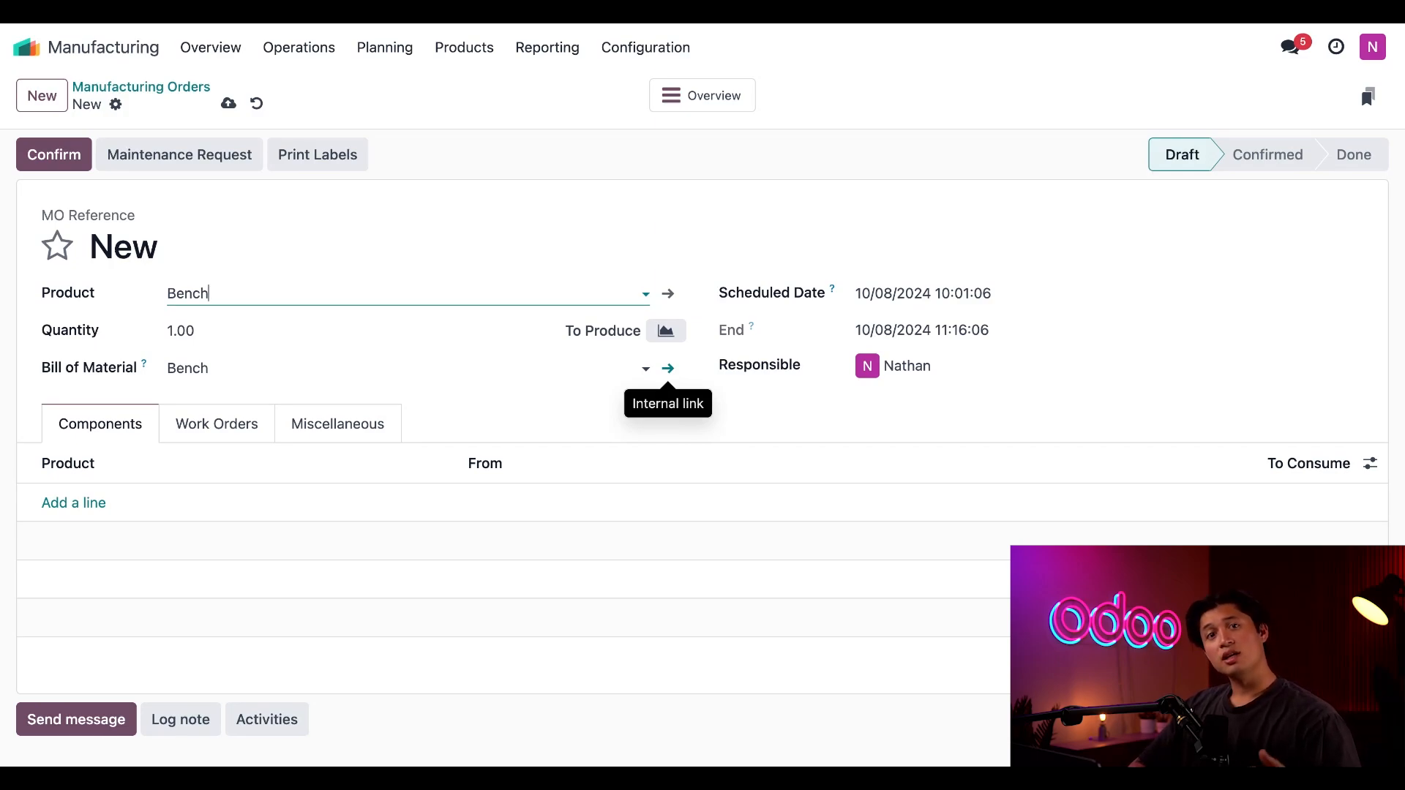
type("10")
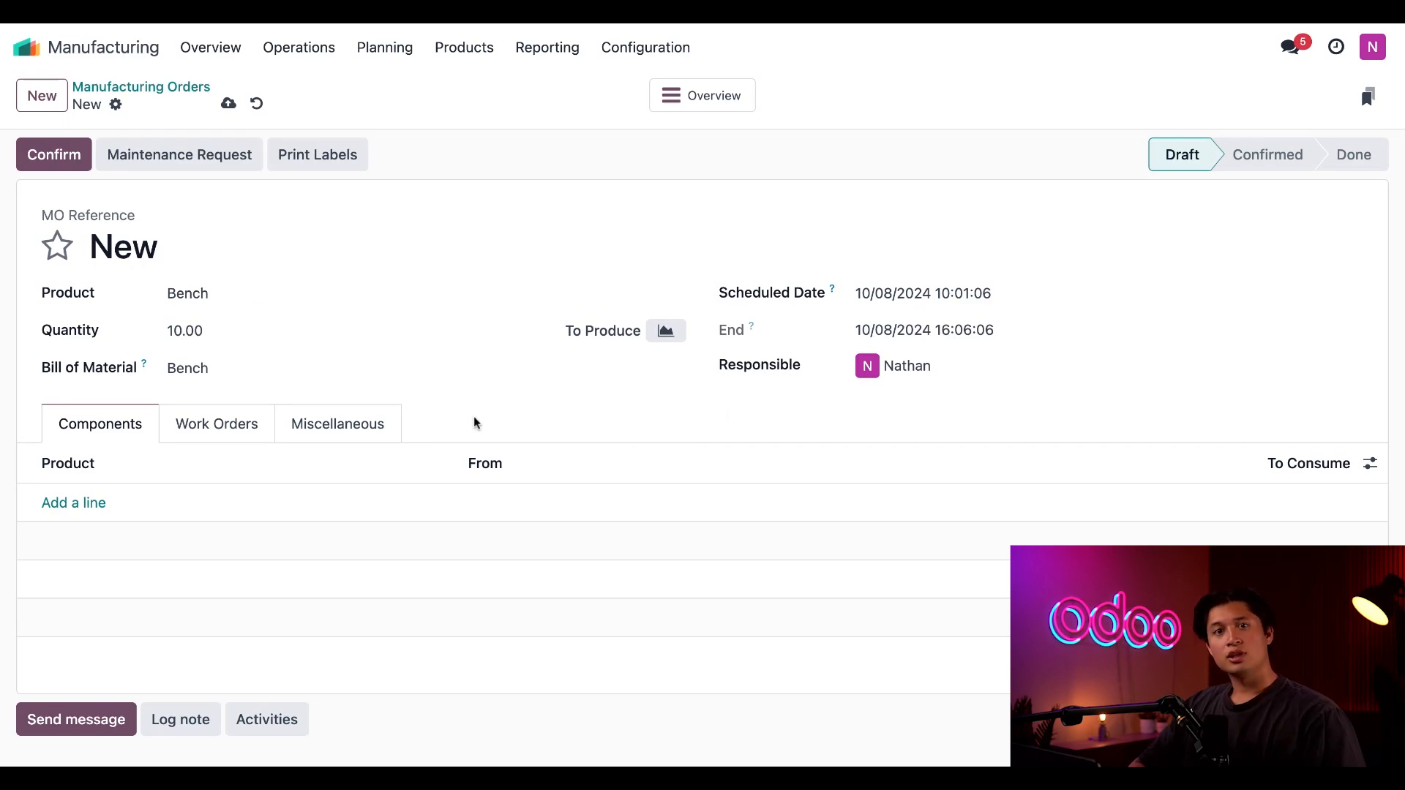
mouse_move(601, 427)
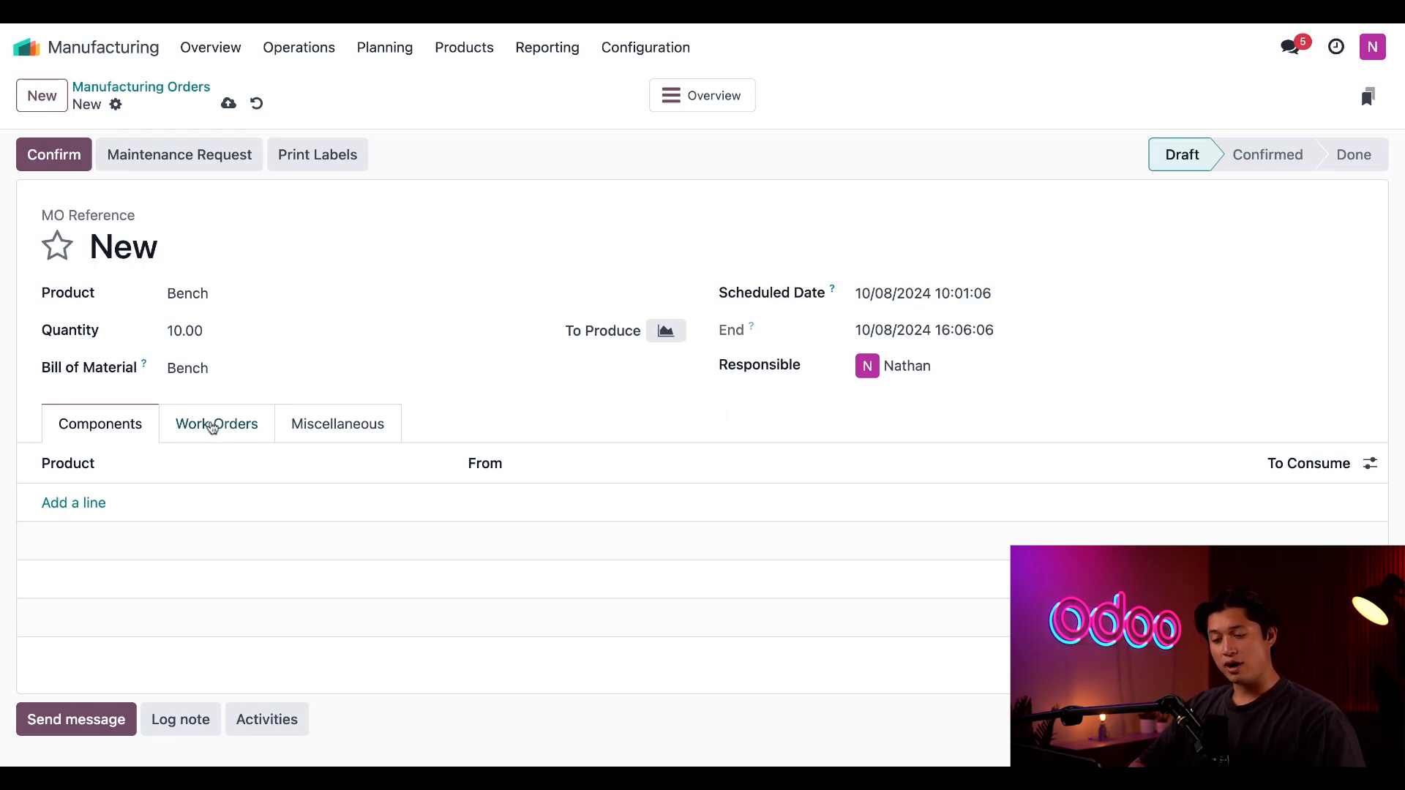
left_click(215, 424)
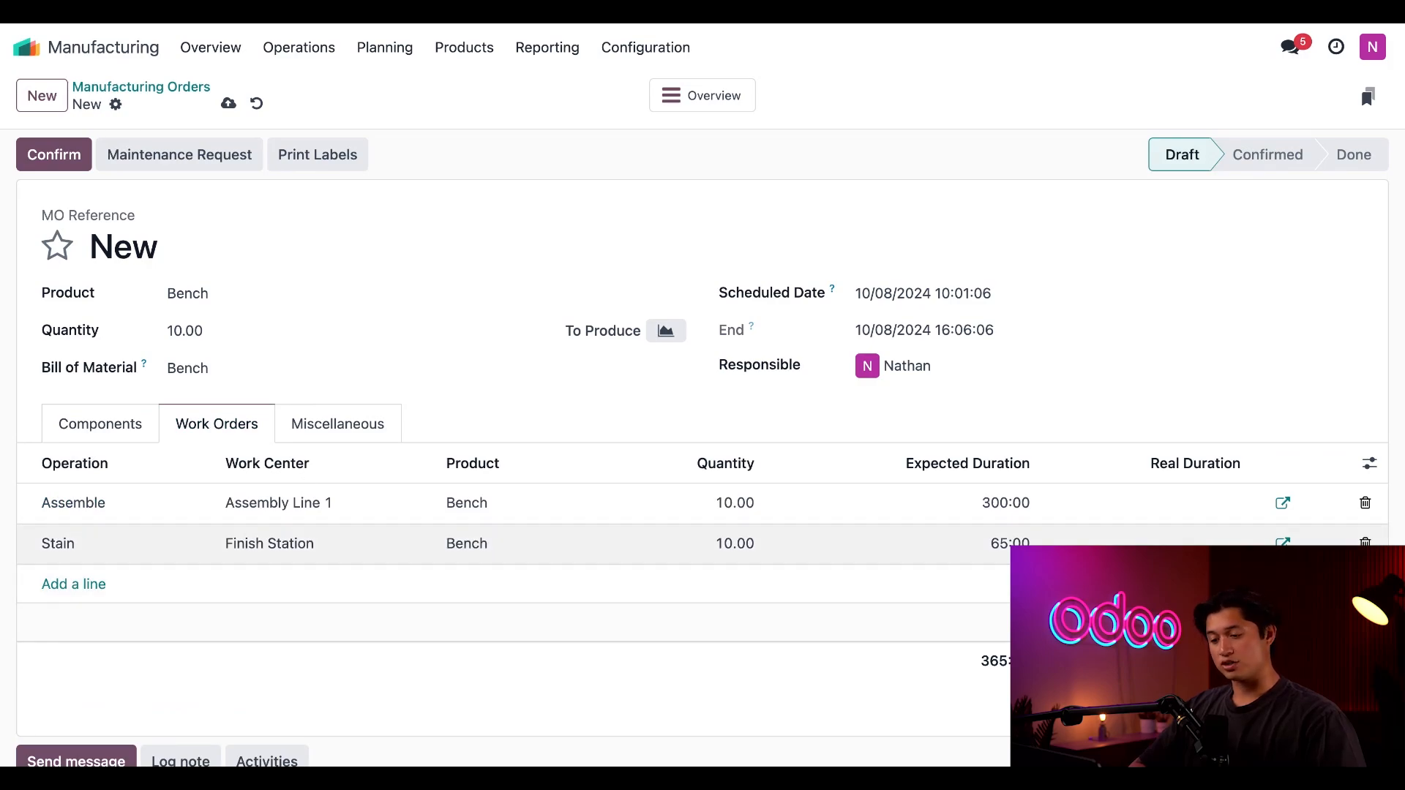